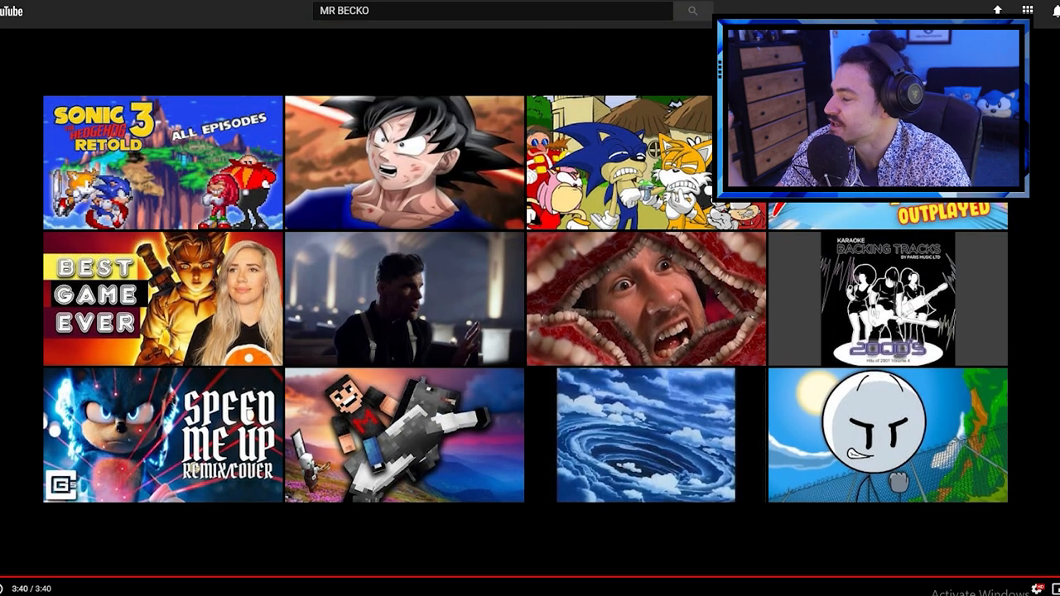
mouse_move(20, 17)
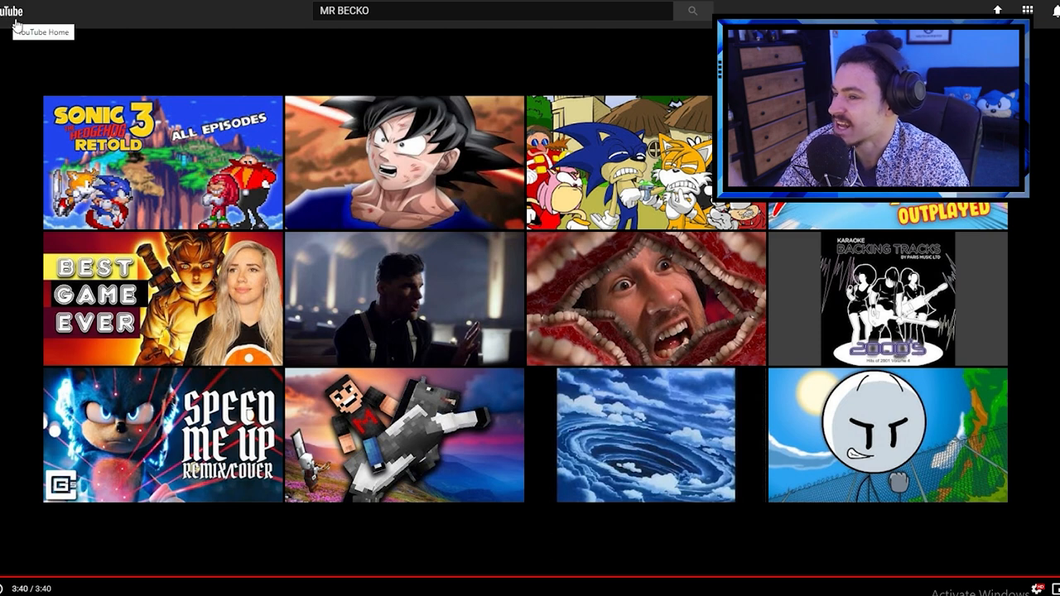
mouse_move(157, 165)
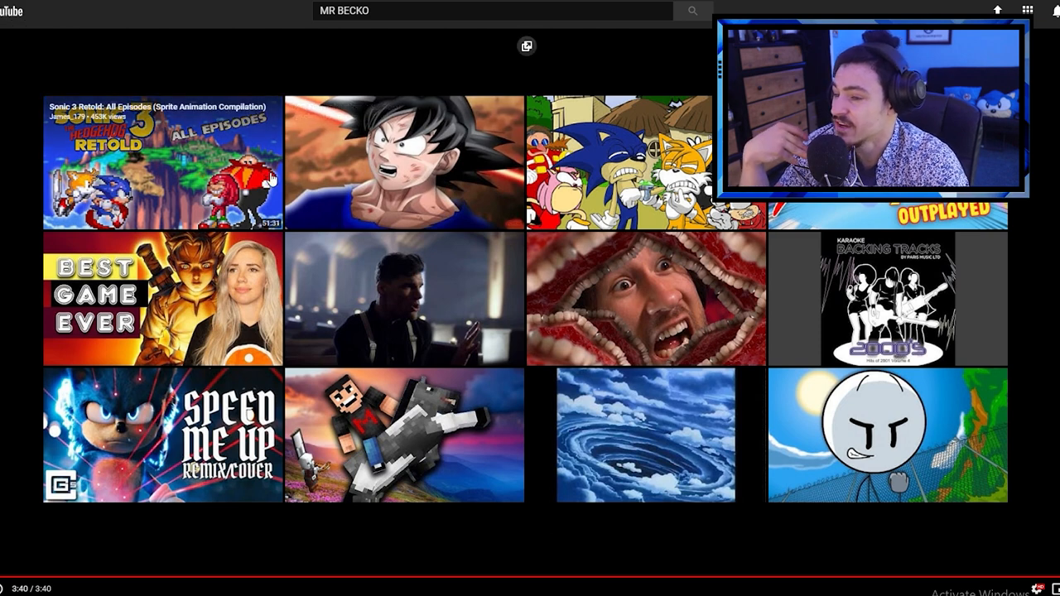